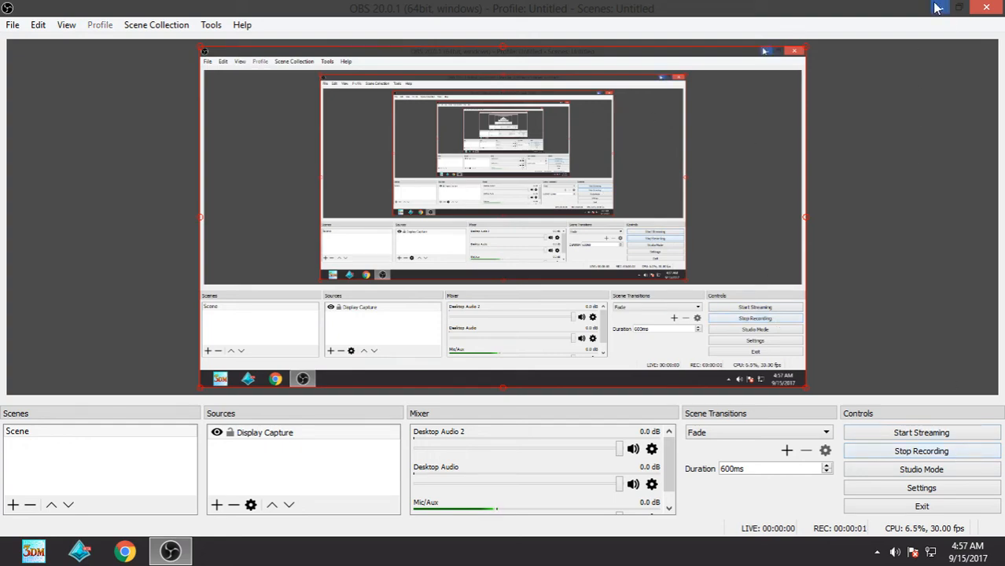
Minimize the OBS Studio window so recording continues in the background
click(959, 8)
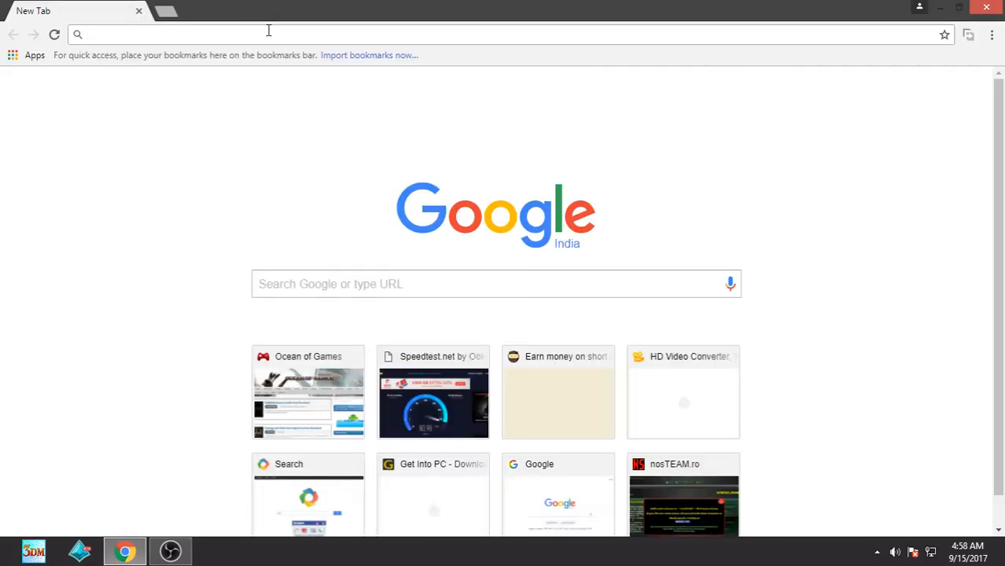
Search Google for 'direct x 11 download' and scroll to the Get Into PC result
text(direct x 11 download)
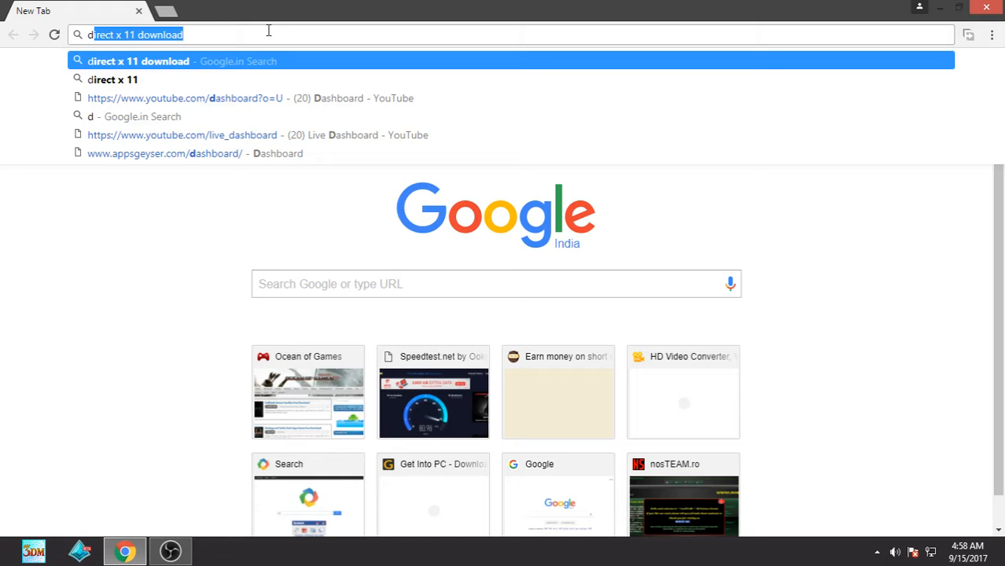
text(irect)
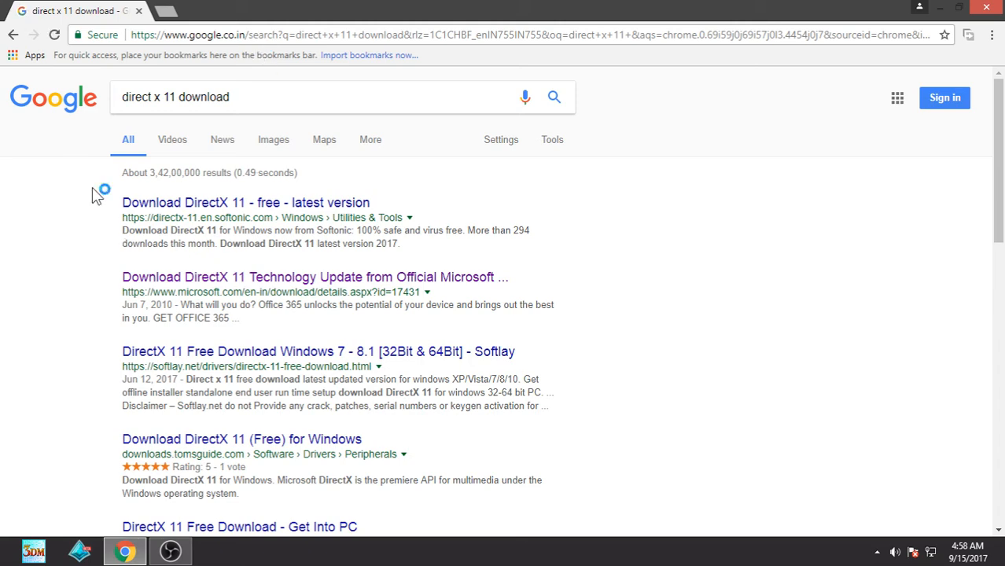
mouse_move(78, 250)
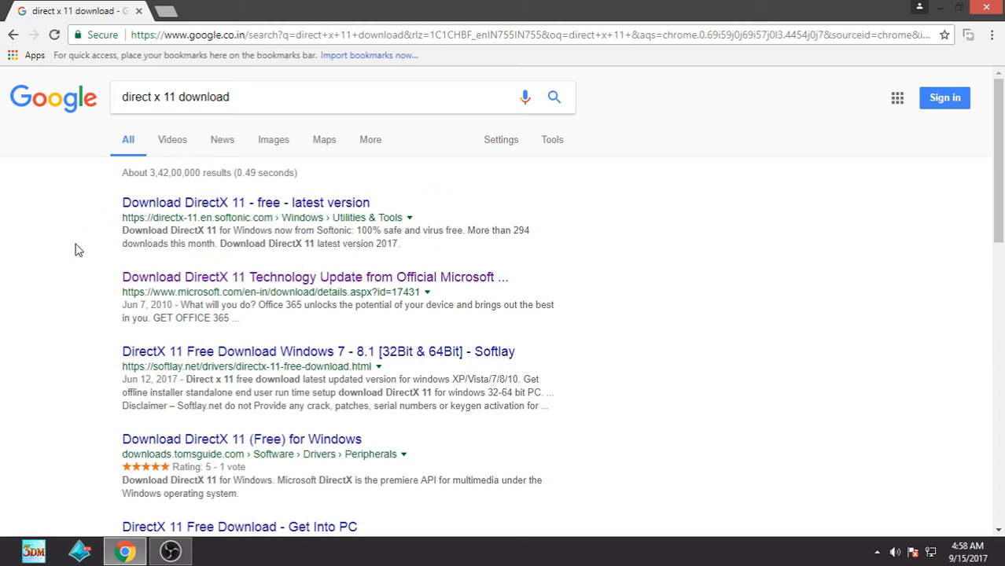
scroll(down, 3)
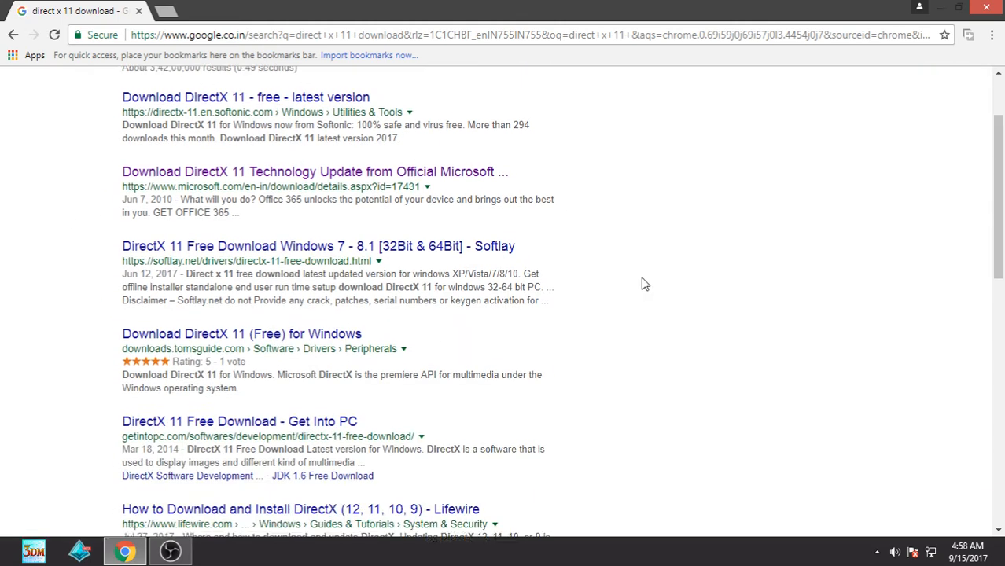
scroll(down, 3)
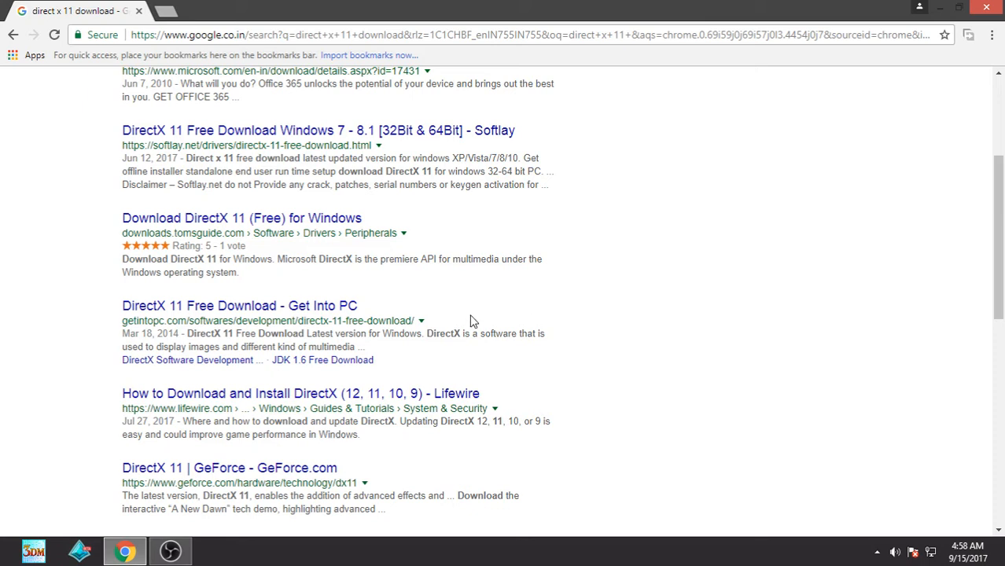
mouse_move(124, 325)
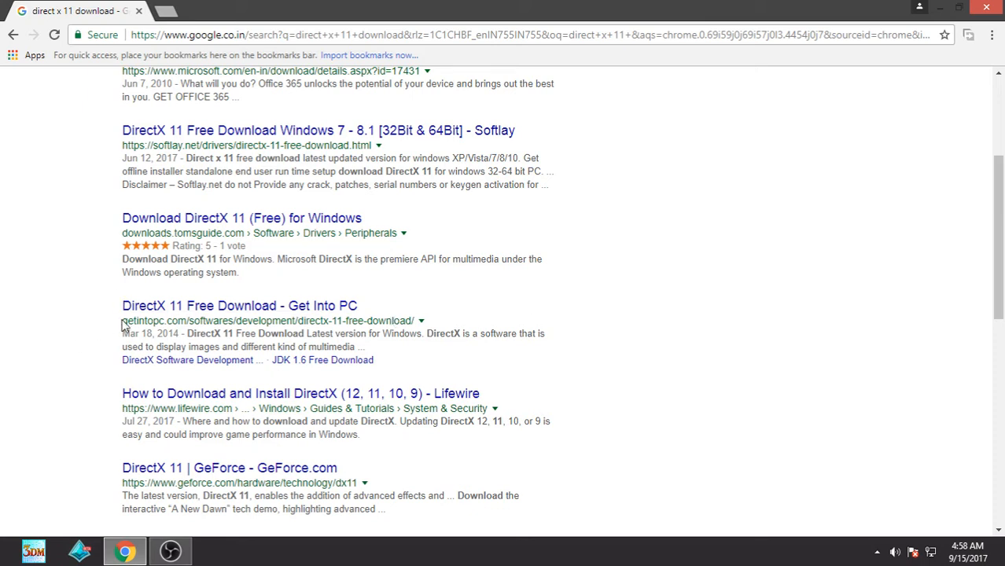
double_click(143, 321)
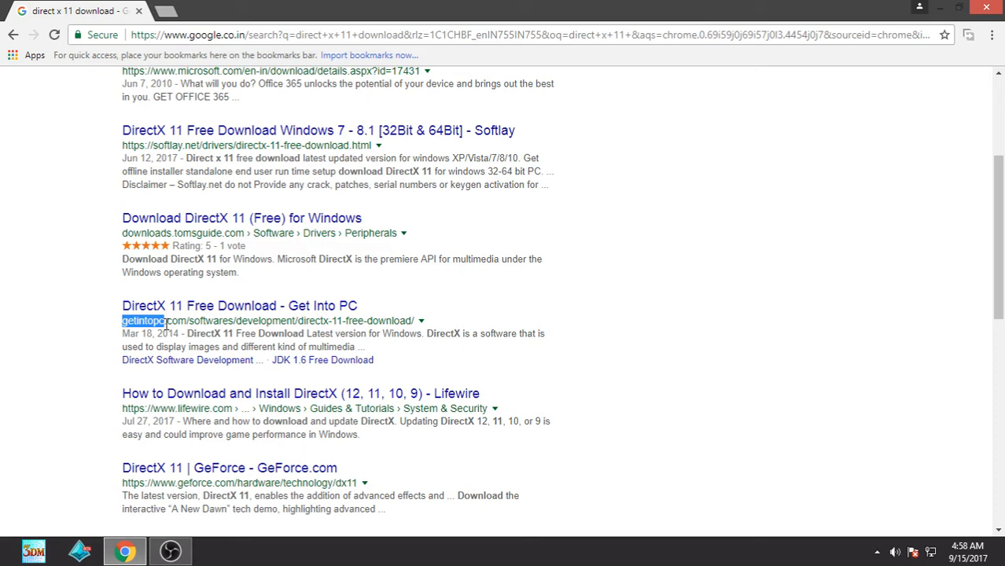
Open the Get Into PC DirectX 11 page and start its download
click(239, 305)
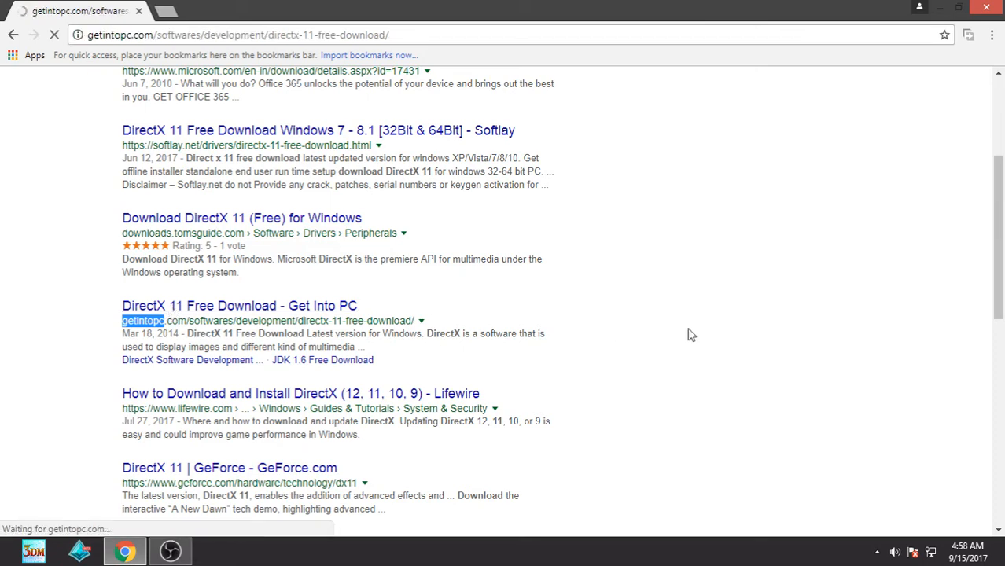
click(239, 305)
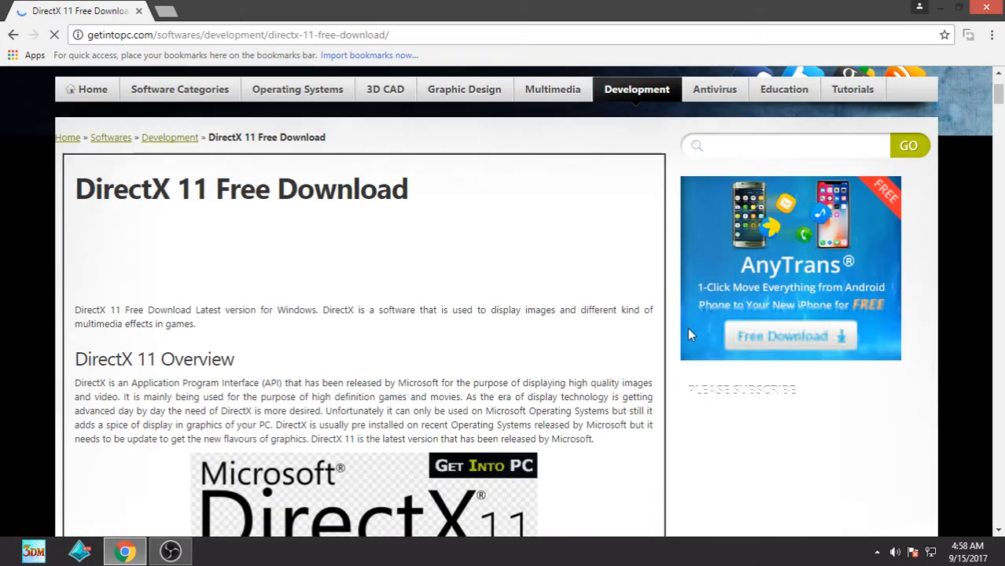
scroll(down, 3)
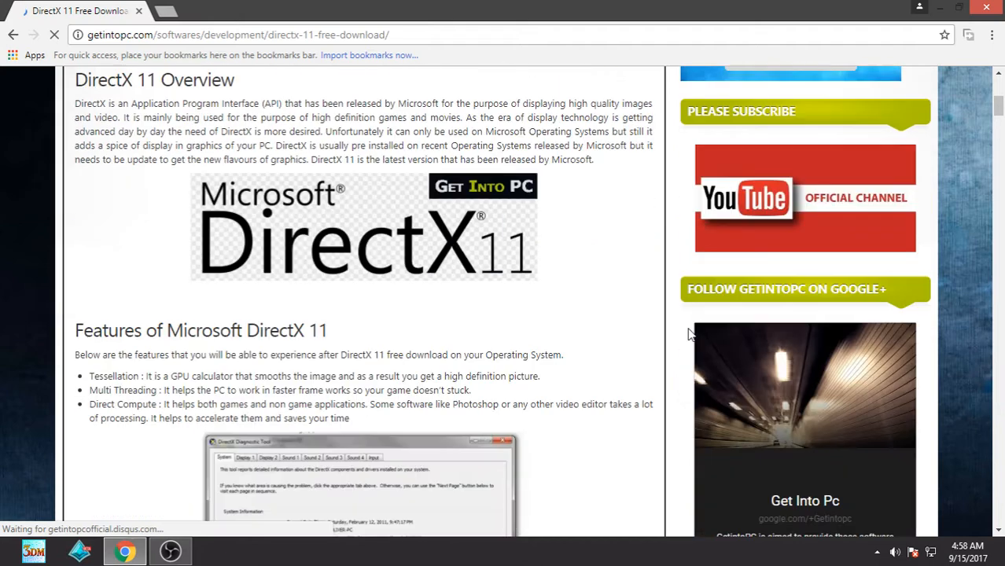
scroll(down, 3)
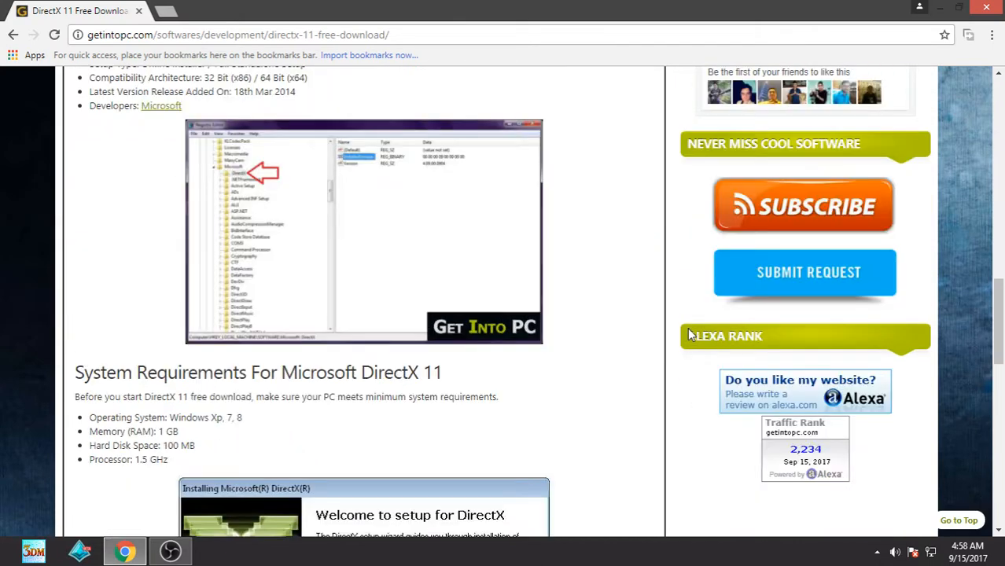
scroll(down, 3)
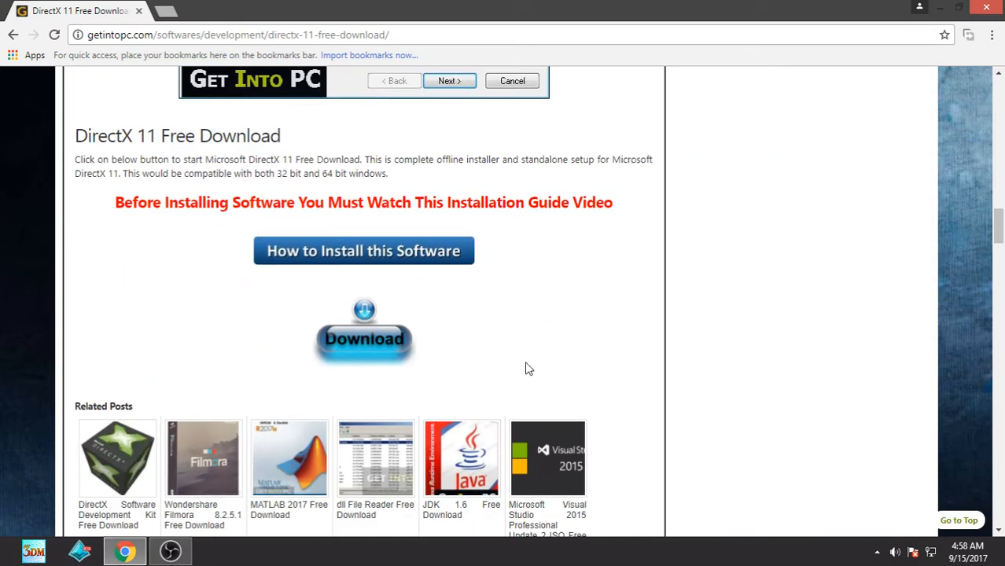
click(363, 338)
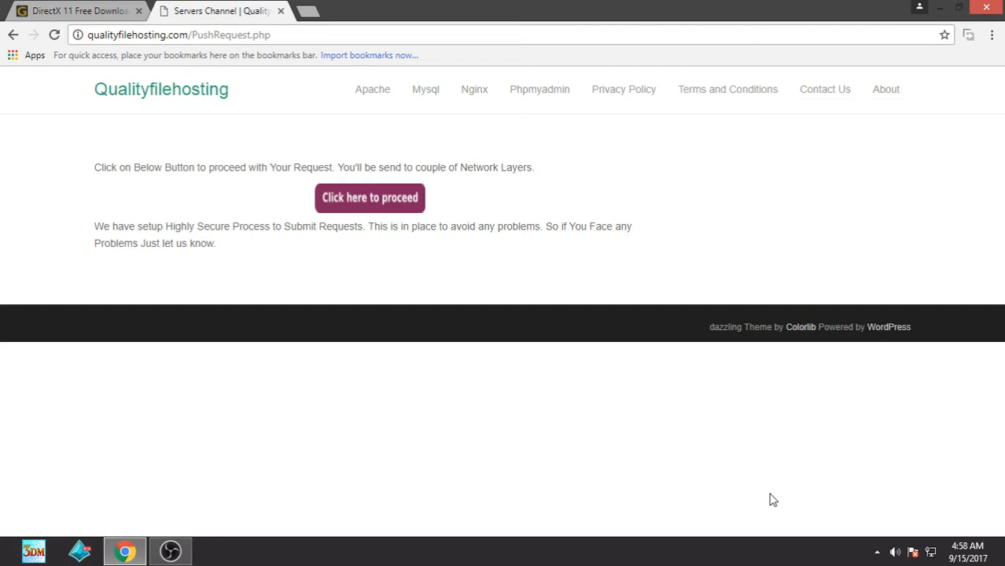
Proceed through the Qualityfilehosting request steps to the Final Stage page
click(369, 197)
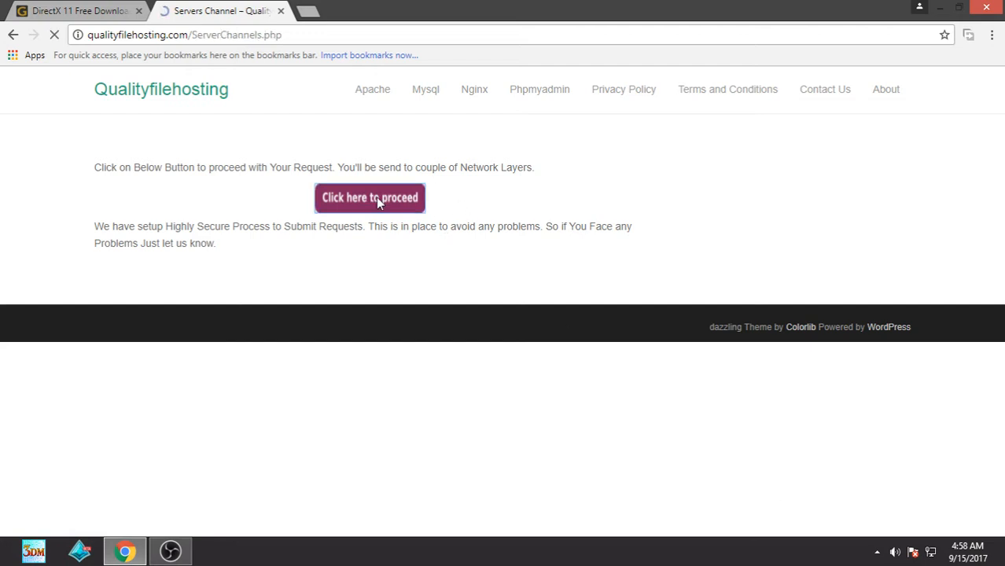
click(369, 198)
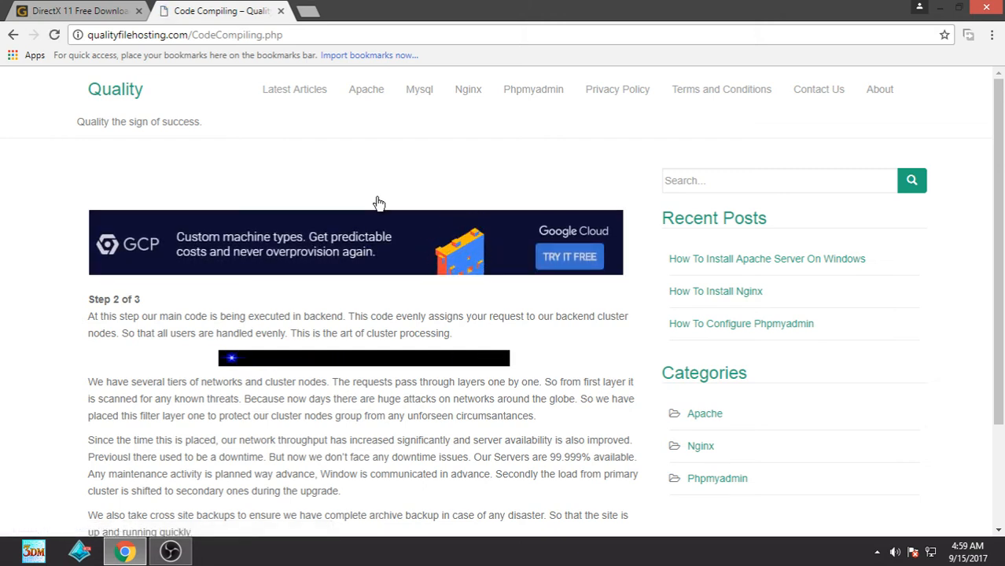
scroll(down, 3)
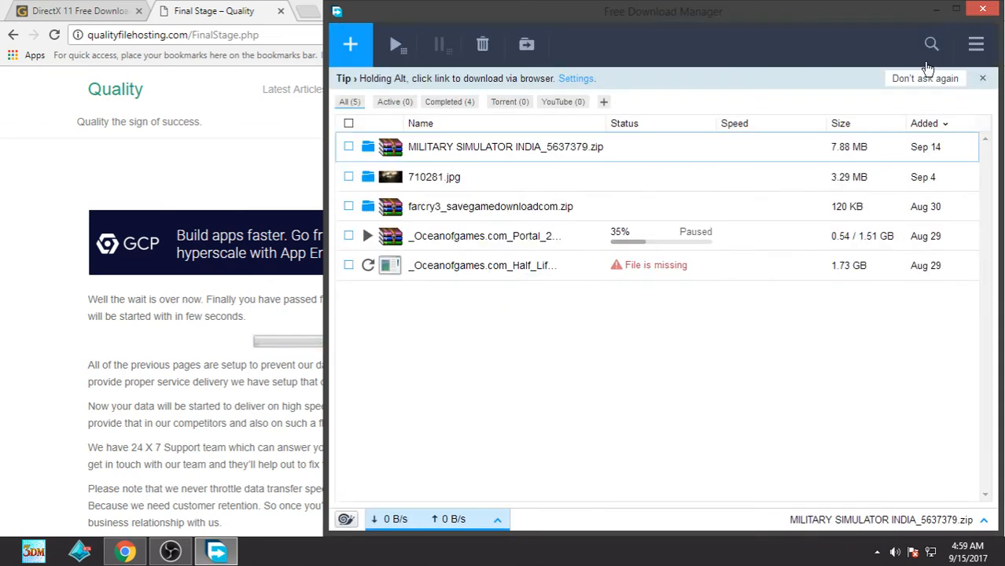
Finish the DirectX_11_Setup.zip download and open it in WinRAR
click(982, 9)
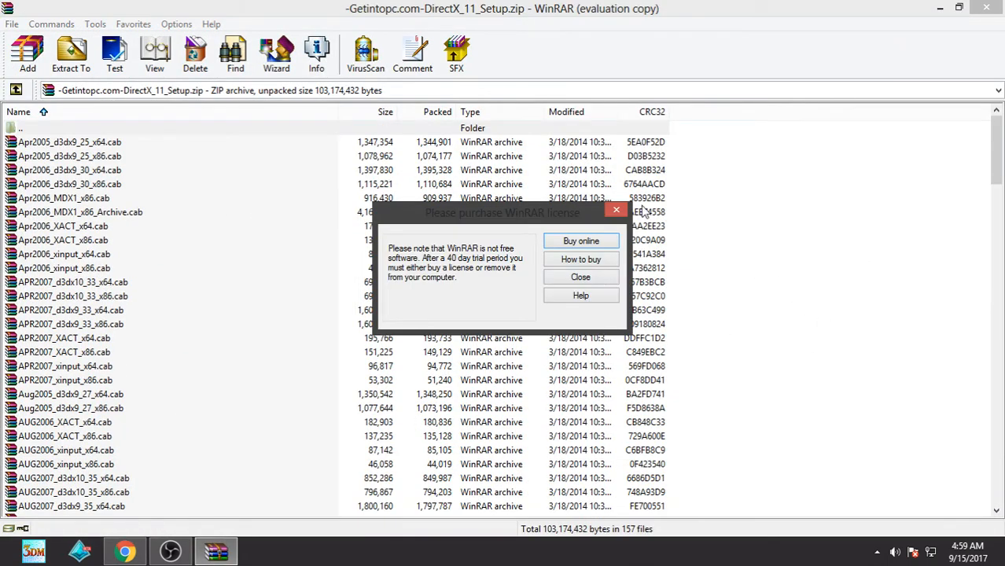
click(580, 276)
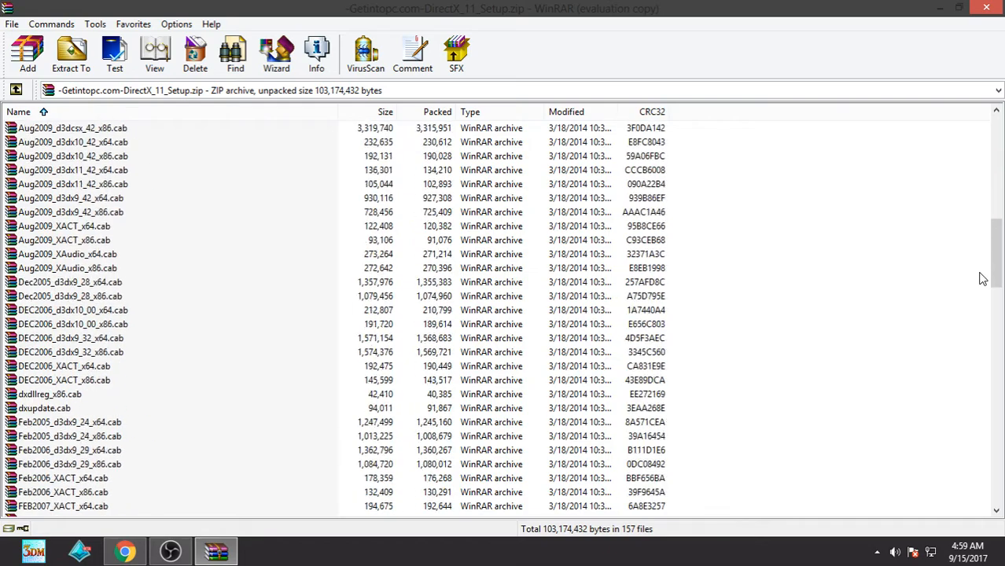
scroll(down, 3)
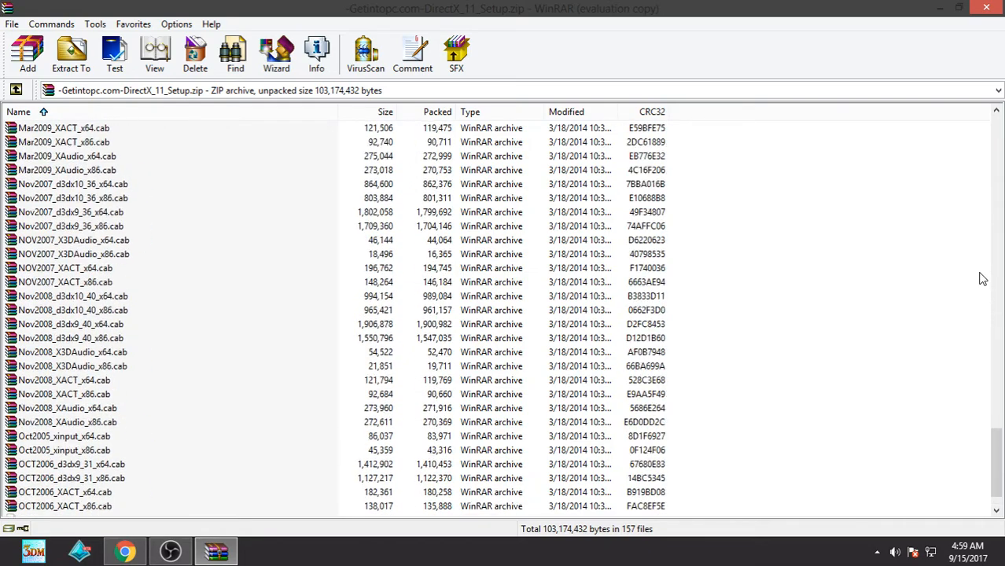
scroll(down, 3)
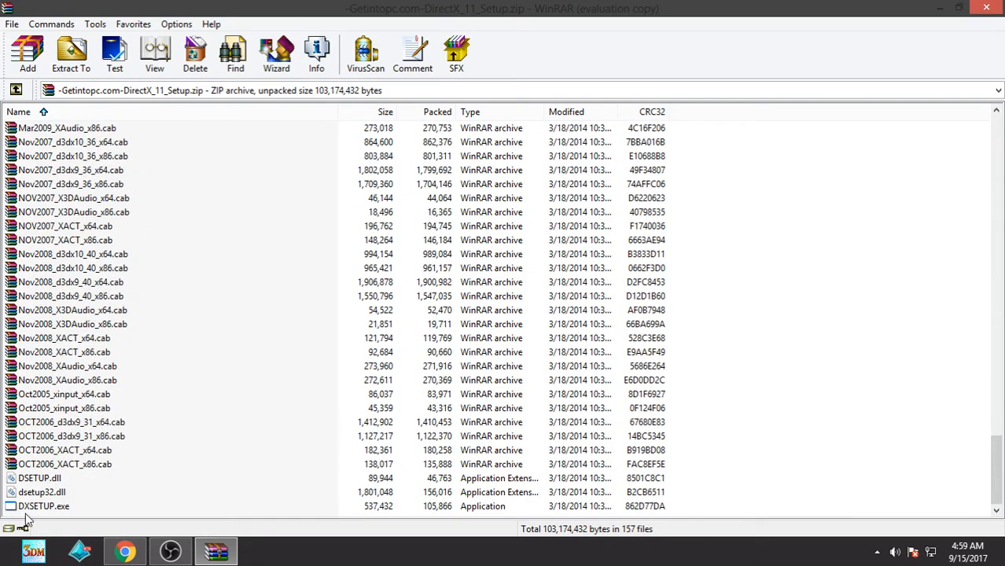
mouse_move(35, 517)
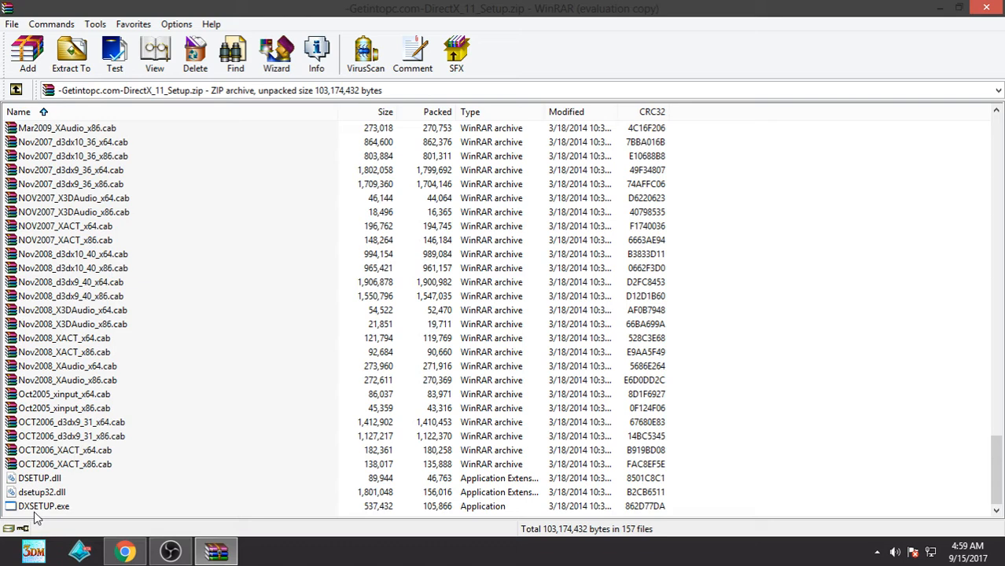
mouse_move(70, 53)
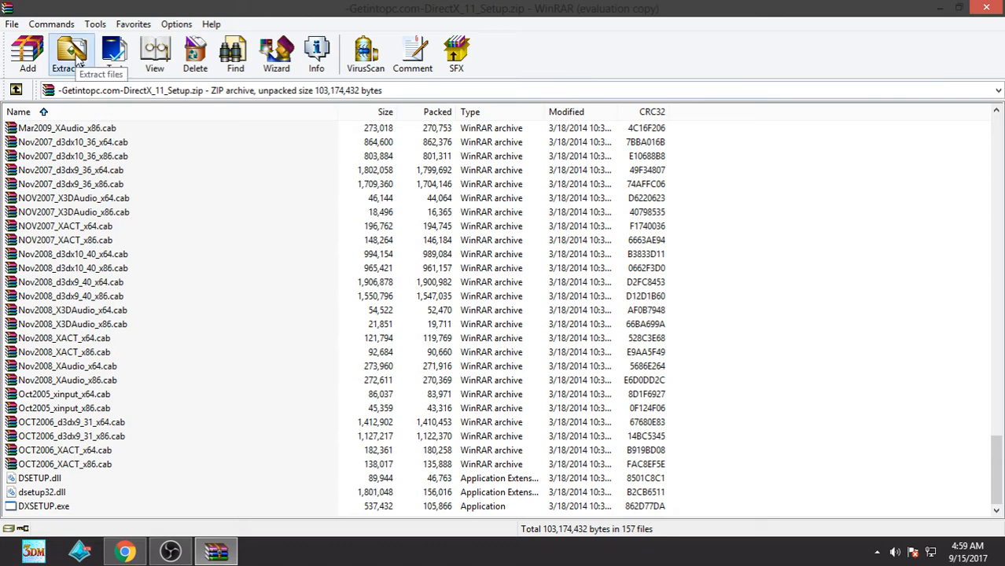
Open Extract To and set the destination to Local Disk (F:)
click(71, 51)
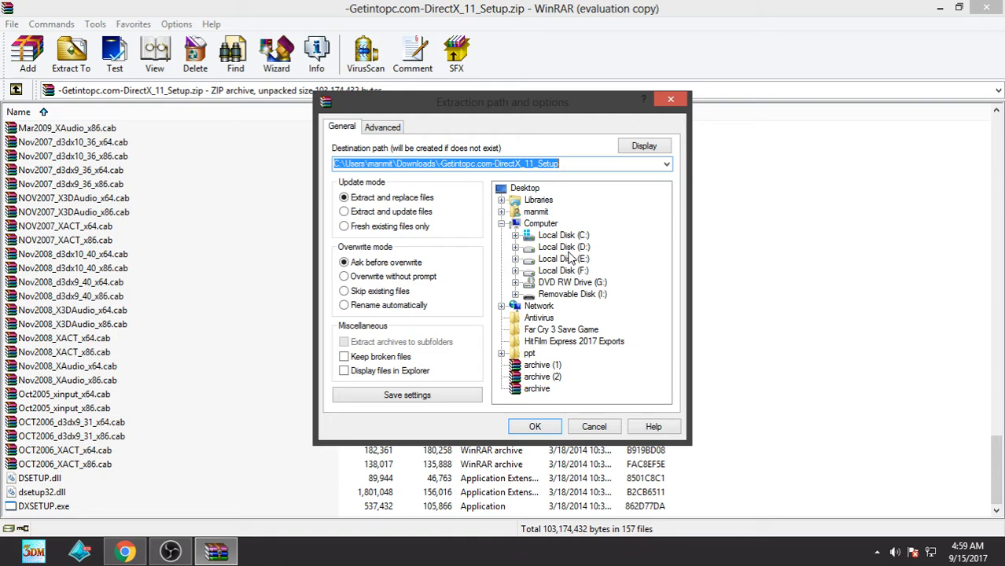
click(563, 269)
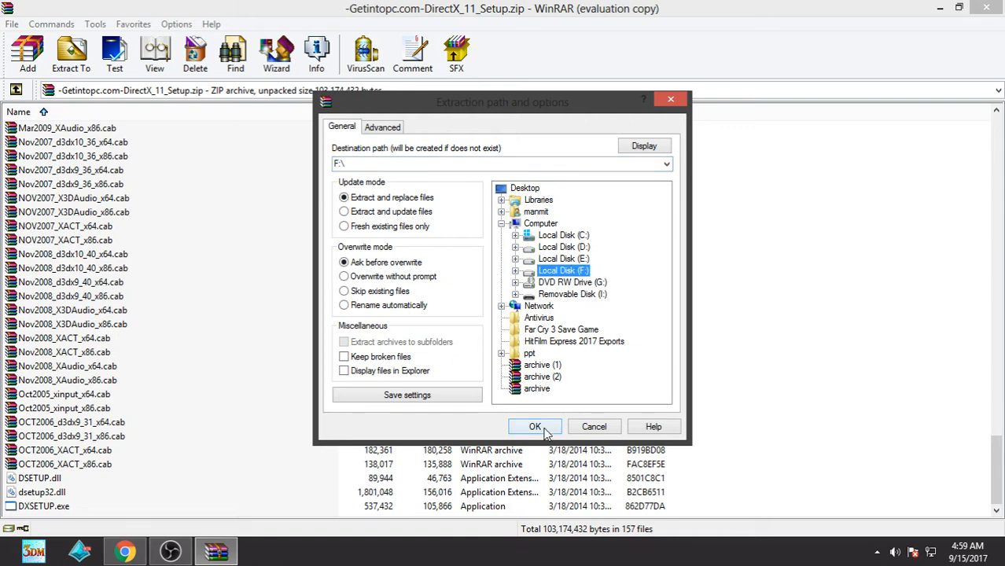
mouse_move(551, 419)
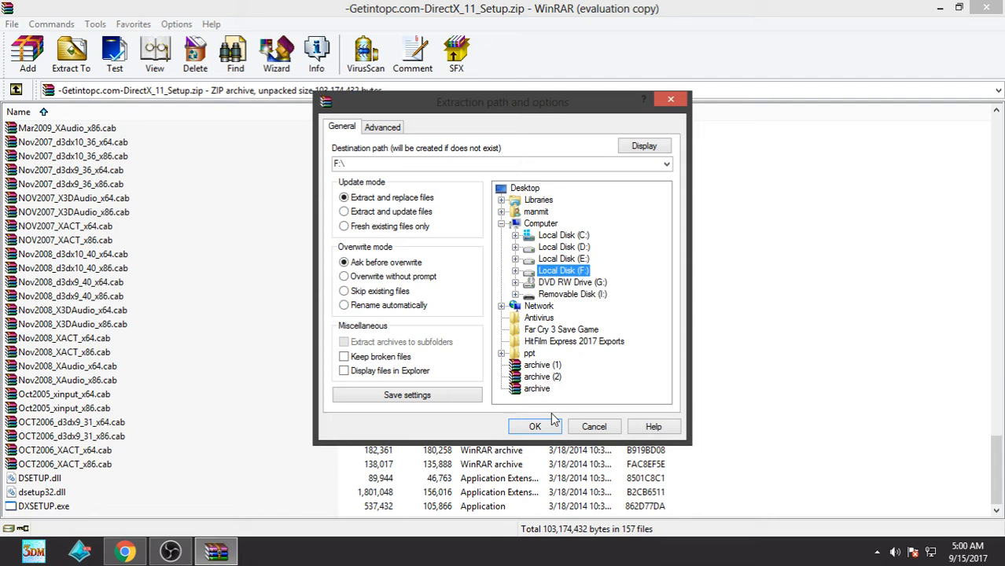
mouse_move(588, 331)
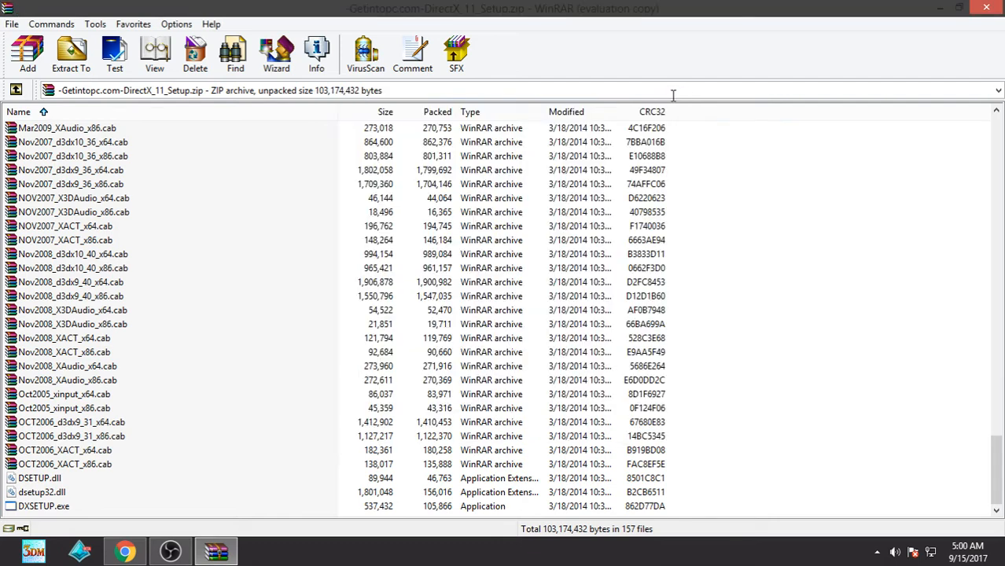
Launch DXSETUP.exe, accept the license agreement, and continue to the runtime install page
double_click(43, 505)
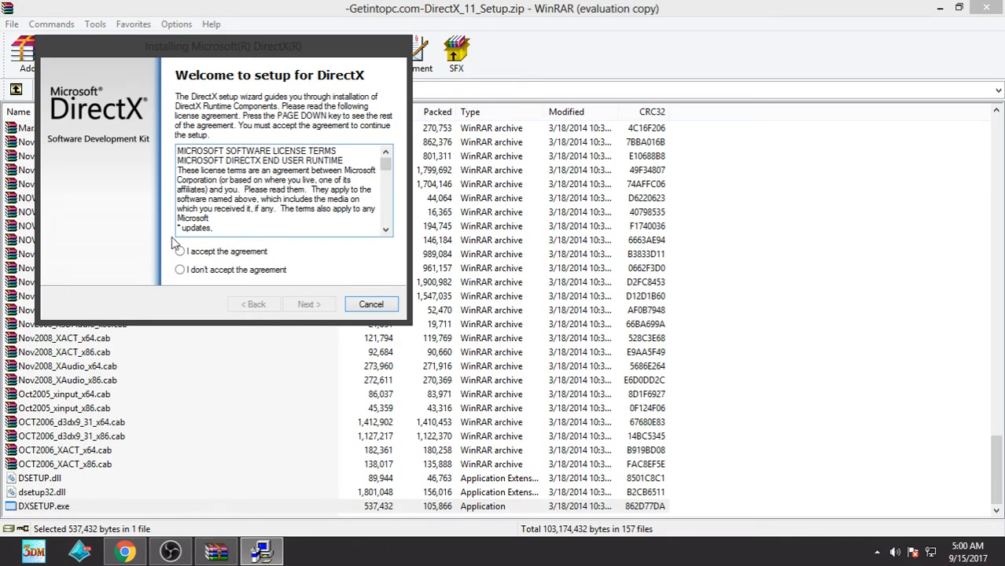
click(180, 251)
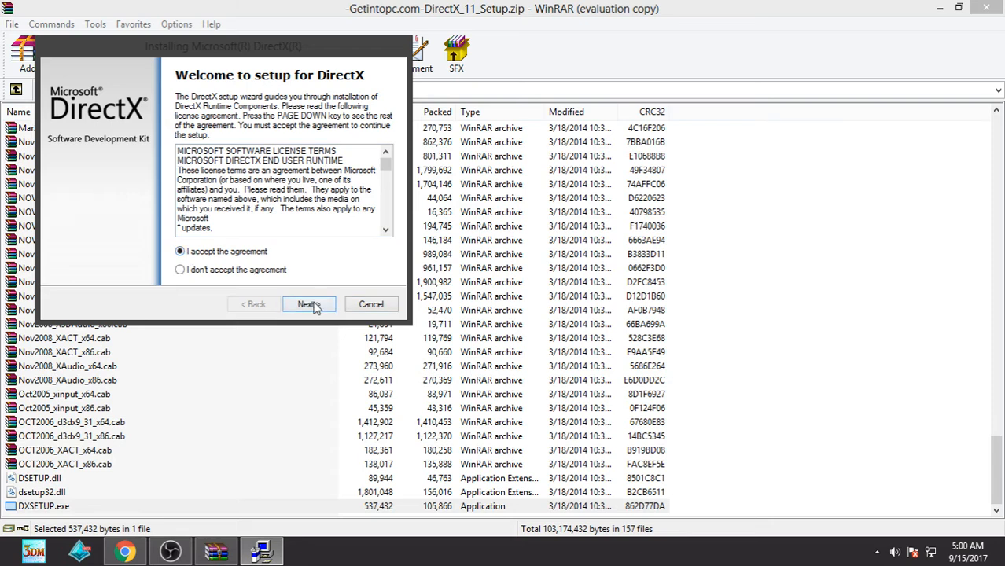
click(308, 304)
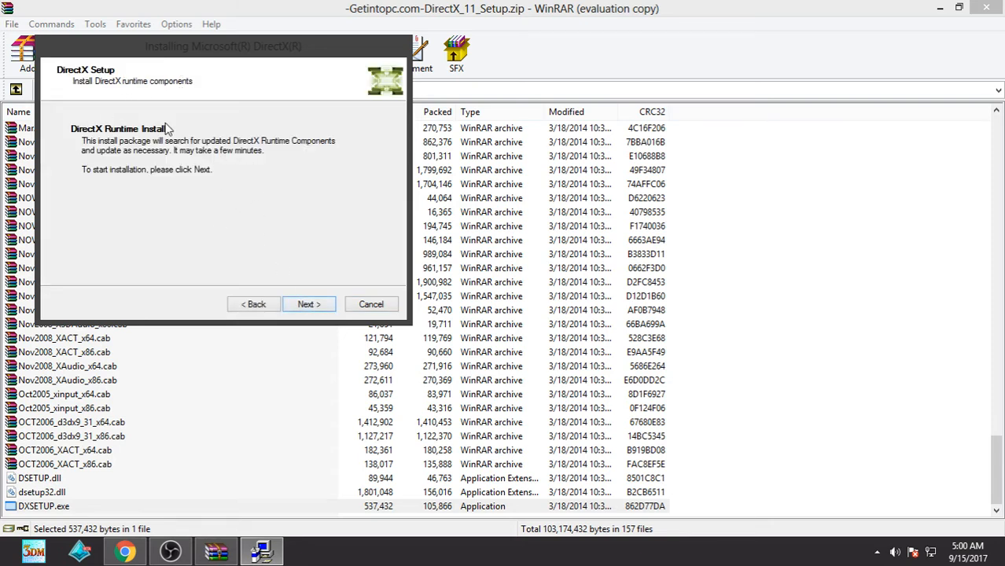
mouse_move(118, 145)
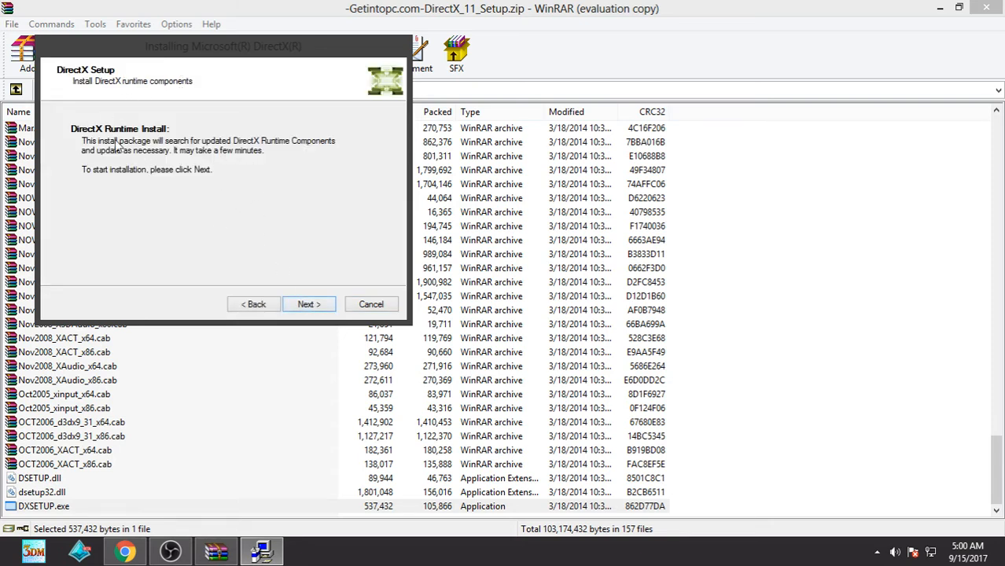
mouse_move(315, 280)
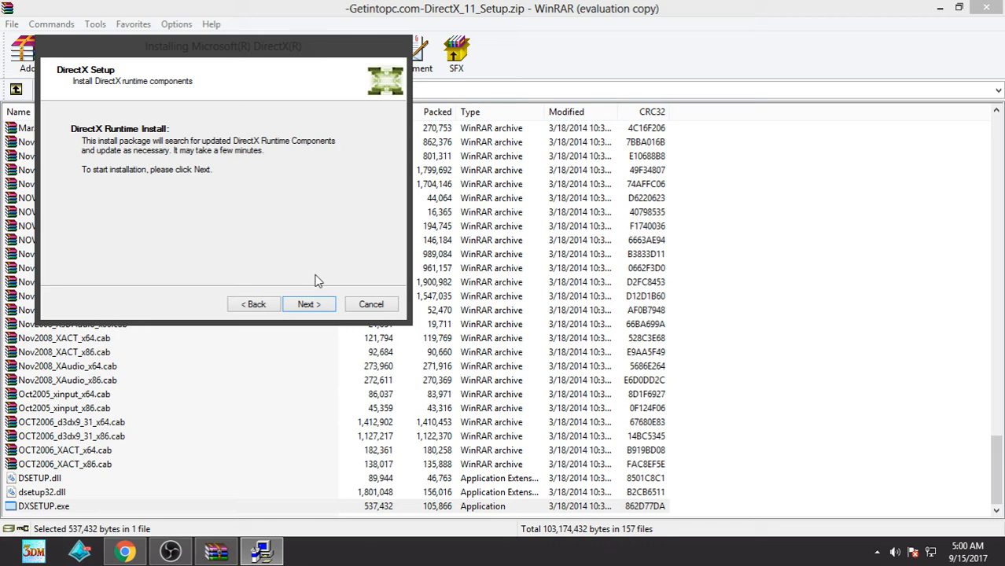
Cancel DirectX Setup, confirm quitting, and finish the cancelled wizard
click(370, 304)
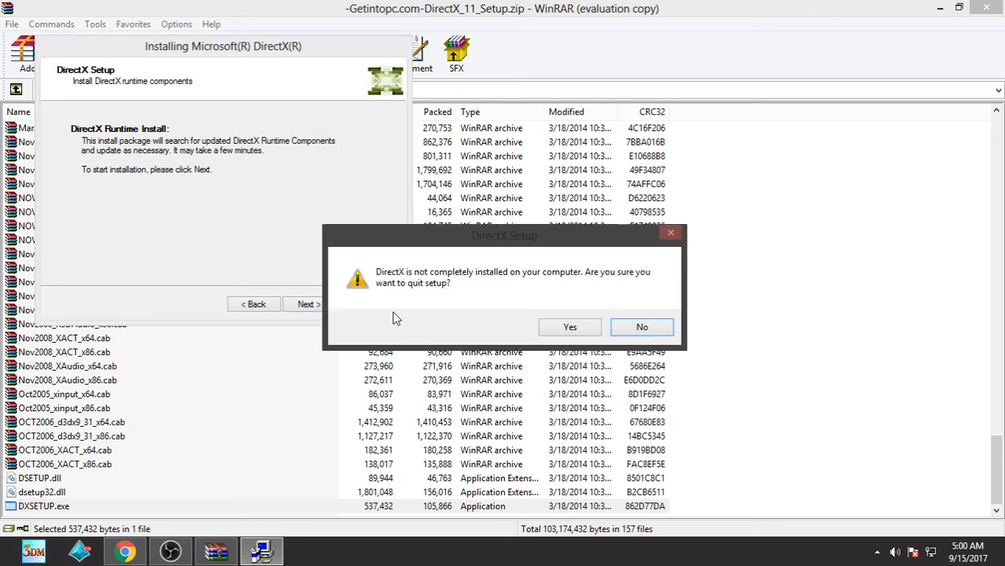
mouse_move(569, 327)
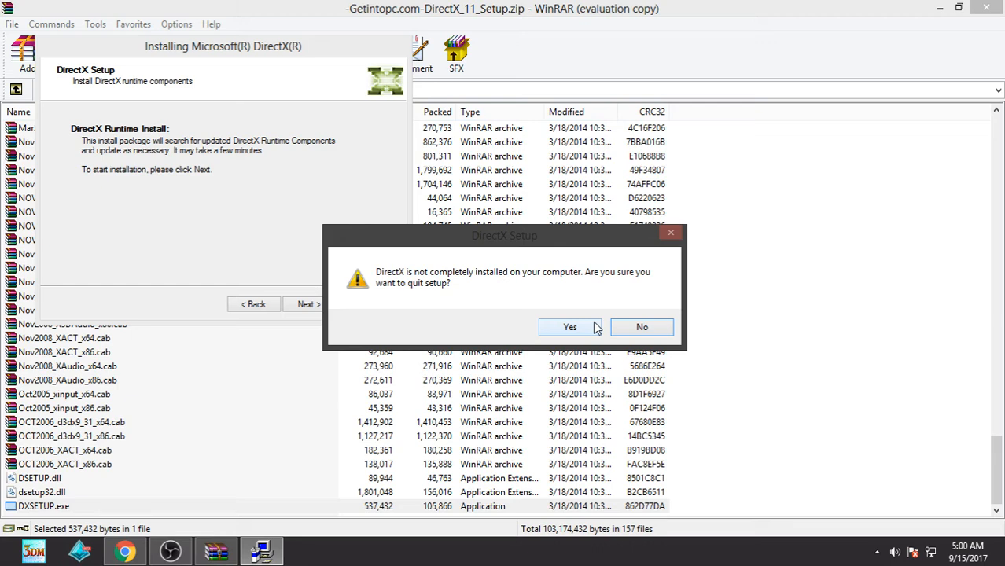
click(569, 327)
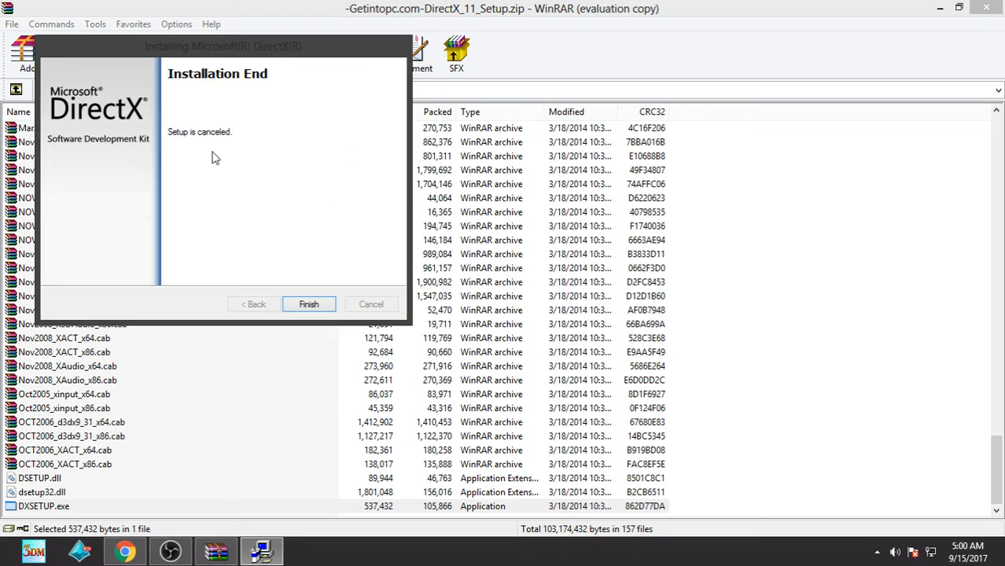
click(308, 305)
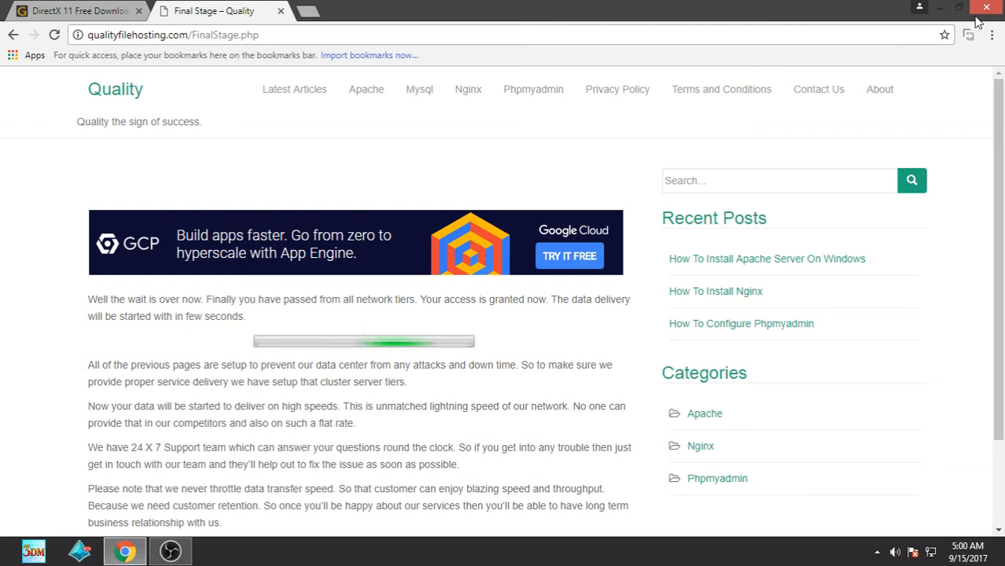
mouse_move(946, 69)
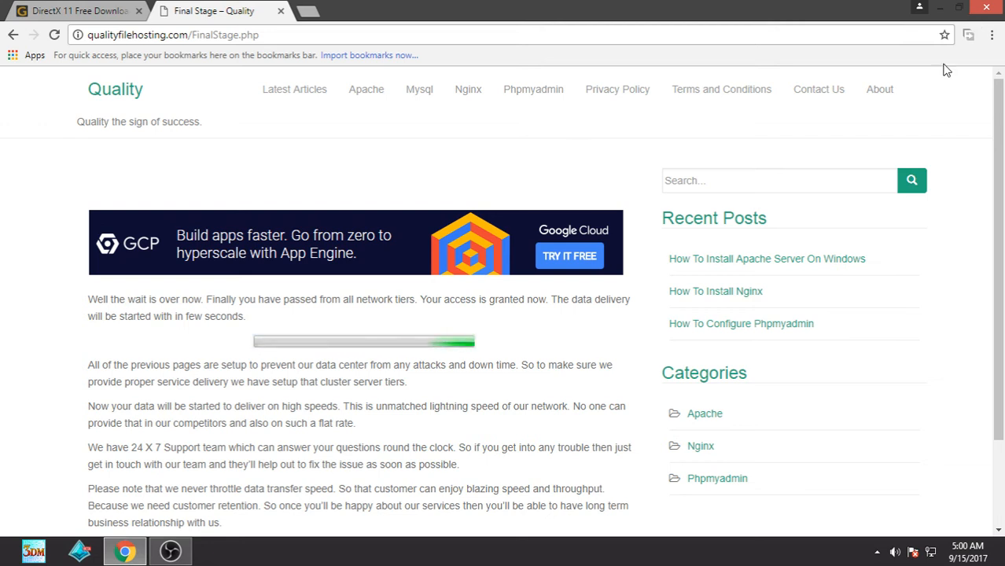